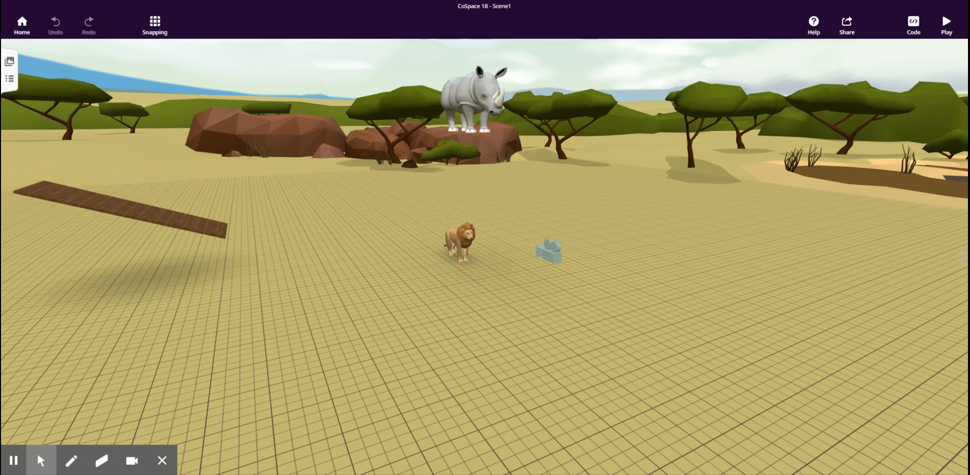
- Test-run the savanna scene before changing anything
{"action": "left_click", "coordinate": [464, 289]}
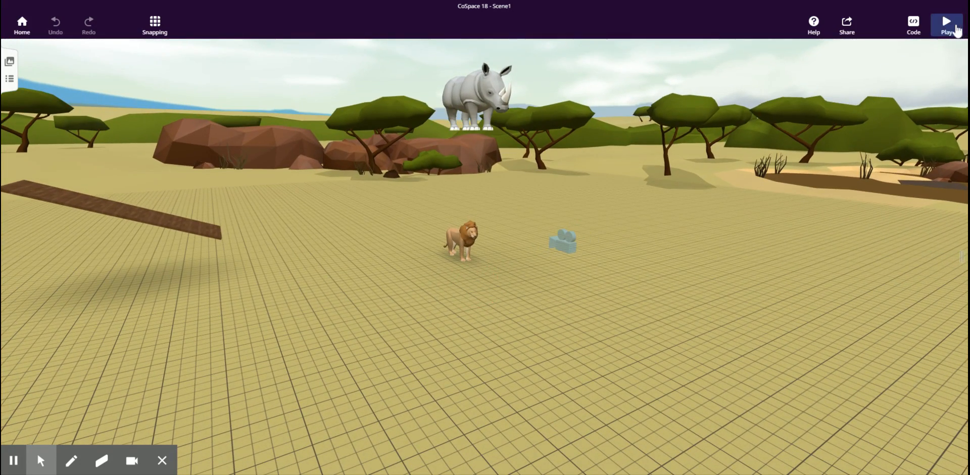
{"action": "left_click", "coordinate": [946, 24]}
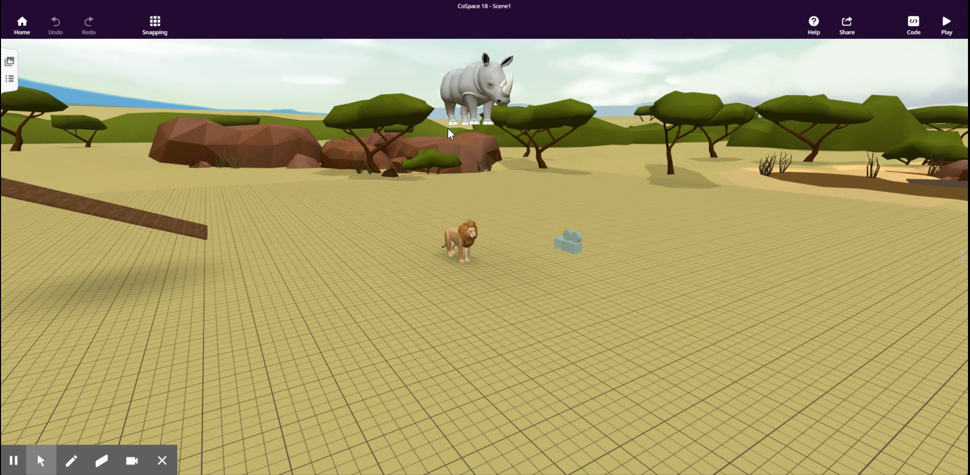
- Switch physics on for the rhinoceros and test the scene again
{"action": "left_click", "coordinate": [483, 97]}
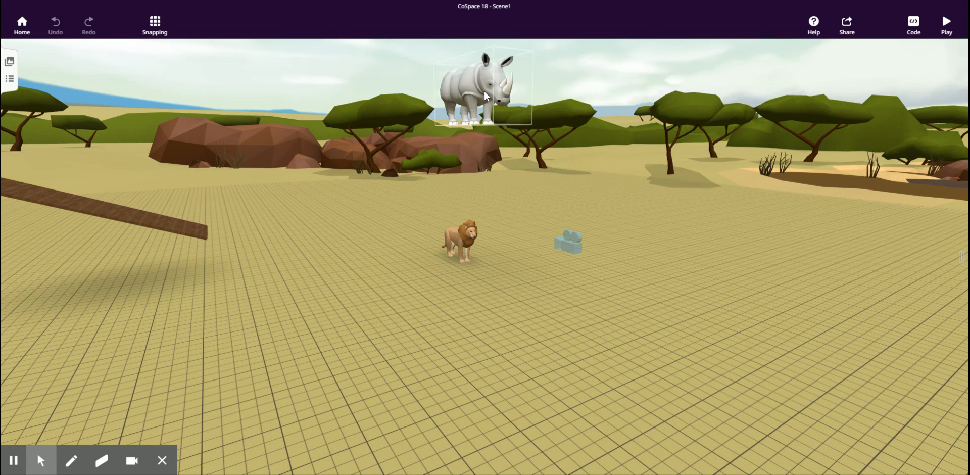
{"action": "mouse_move", "coordinate": [465, 104]}
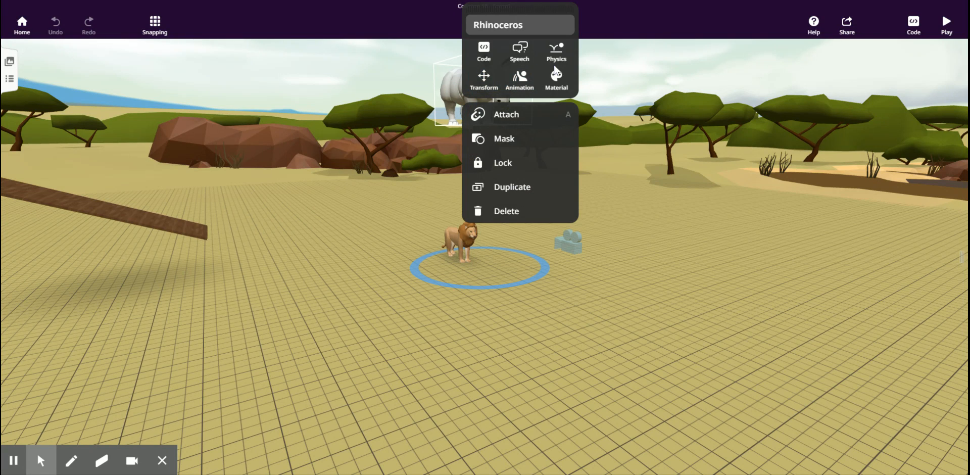
{"action": "left_click", "coordinate": [556, 51]}
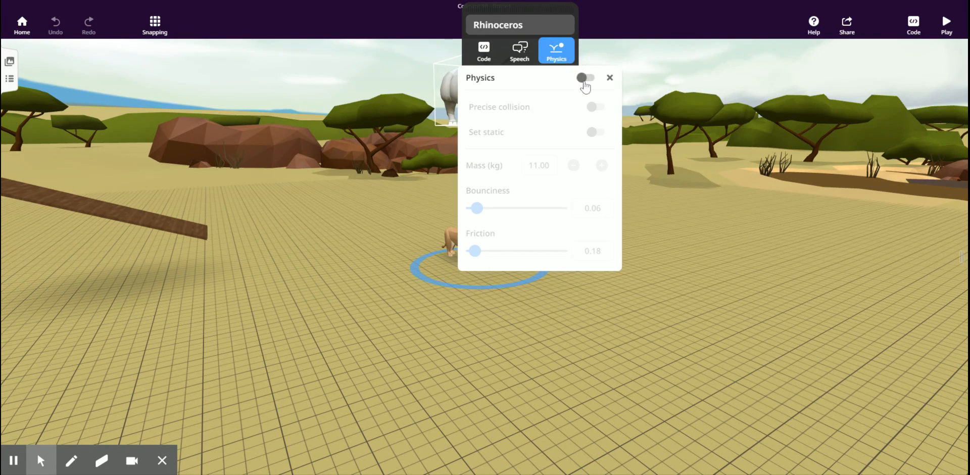
{"action": "left_click", "coordinate": [585, 78]}
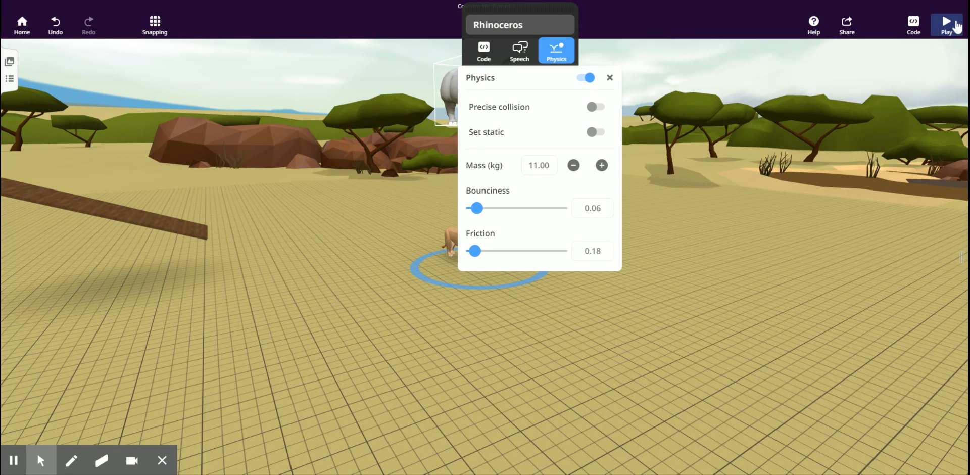
{"action": "left_click", "coordinate": [947, 24]}
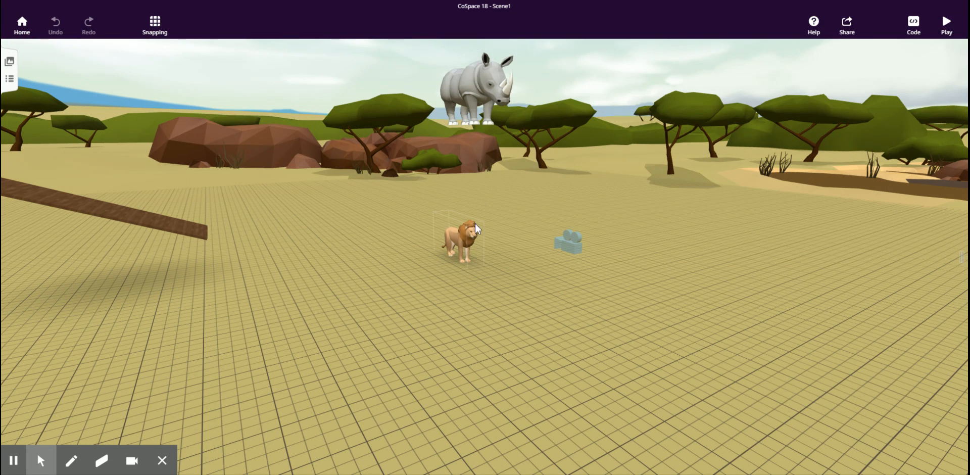
{"action": "right_click", "coordinate": [461, 239]}
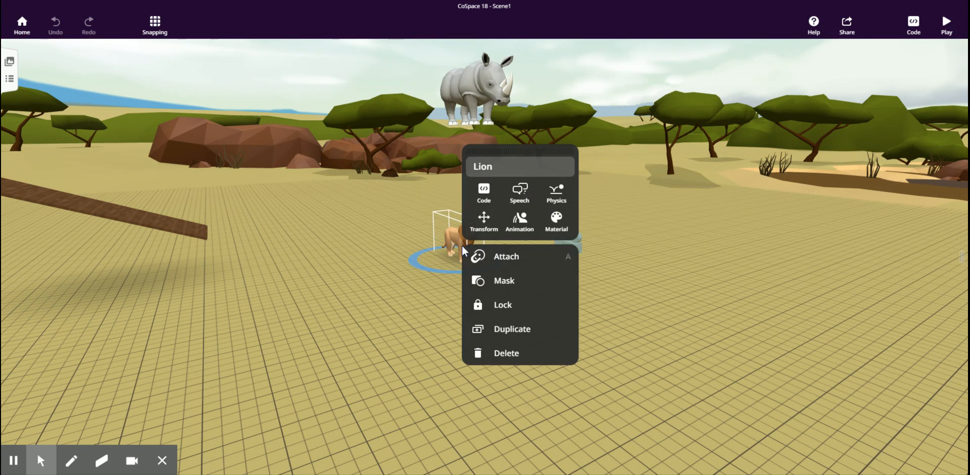
{"action": "left_click", "coordinate": [556, 192]}
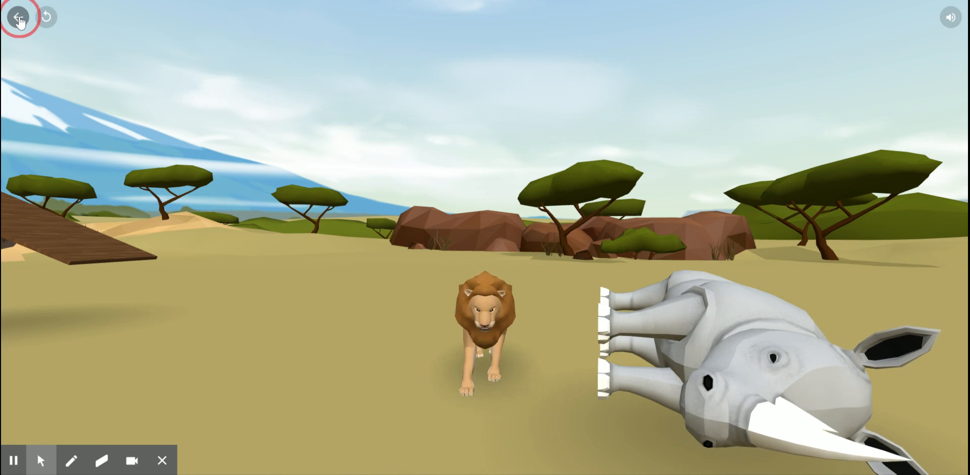
{"action": "left_click", "coordinate": [18, 17]}
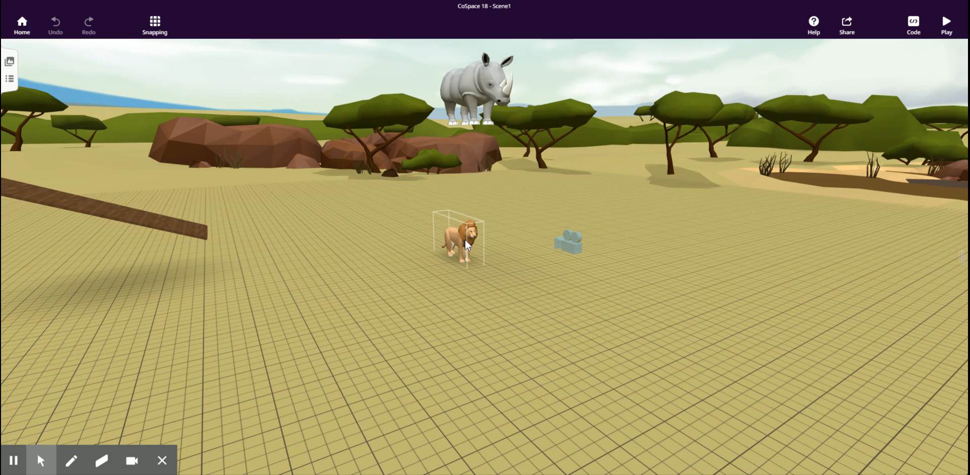
- Select the lion to show its move, rotate and scale options
{"action": "left_click", "coordinate": [461, 242]}
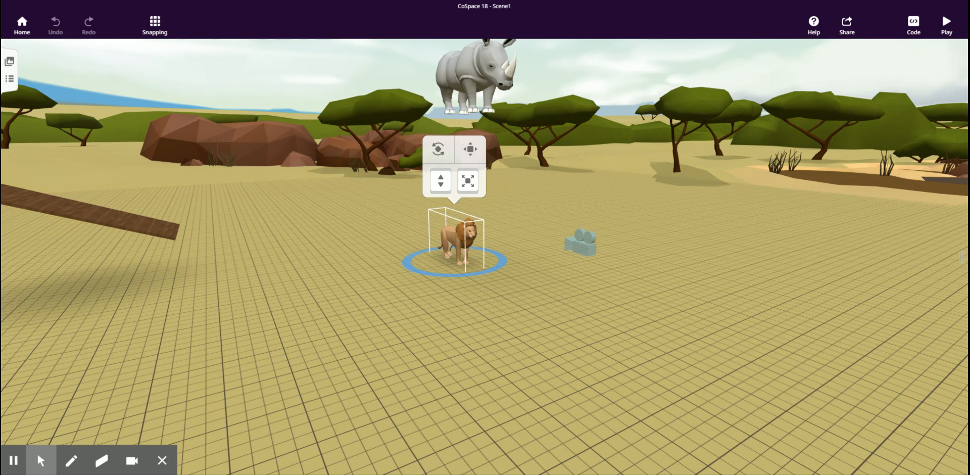
{"action": "mouse_move", "coordinate": [451, 224]}
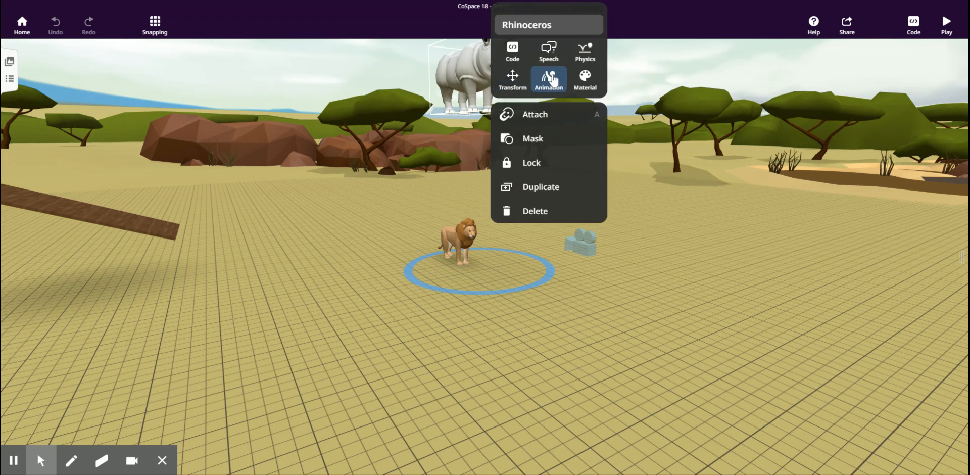
- Enable precise collision for the rhinoceros and the lion, then test-run the scene
{"action": "left_click", "coordinate": [584, 51]}
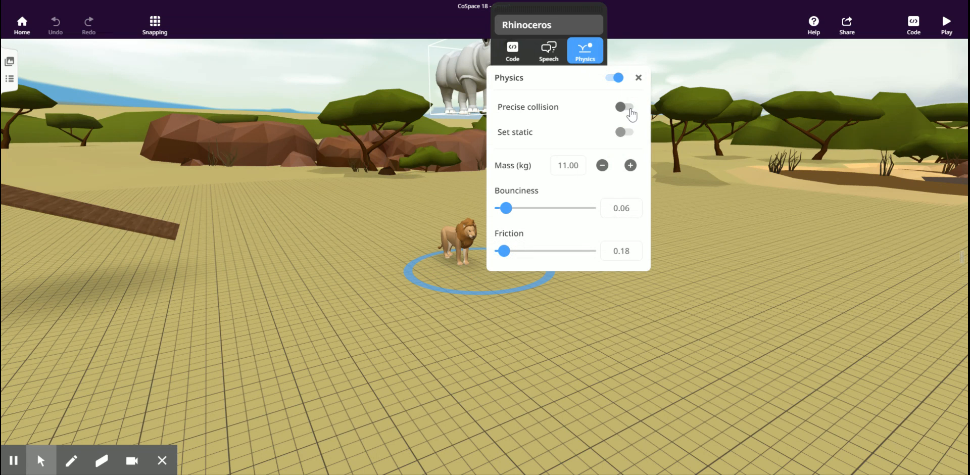
{"action": "left_click", "coordinate": [624, 106]}
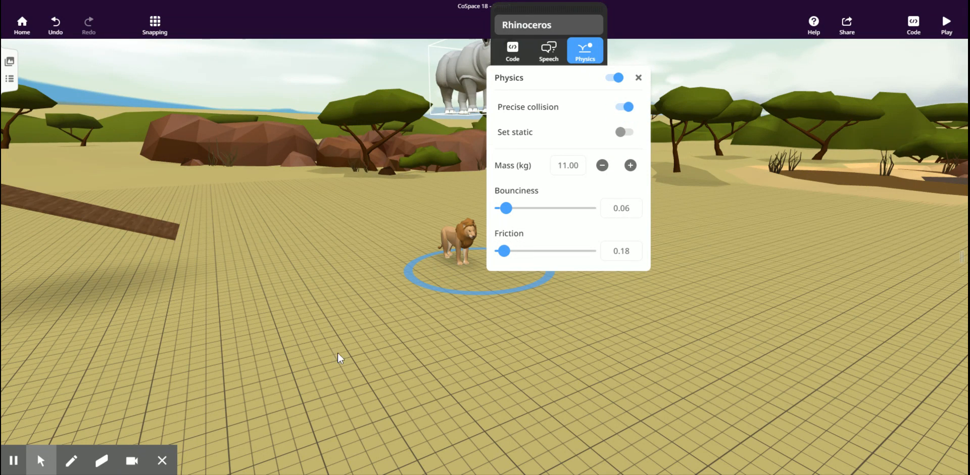
{"action": "left_click", "coordinate": [461, 239]}
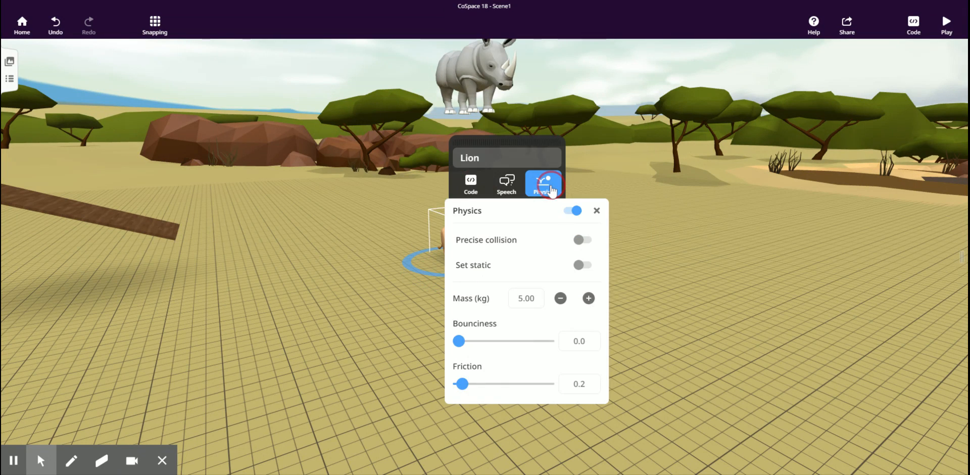
{"action": "left_click", "coordinate": [582, 239]}
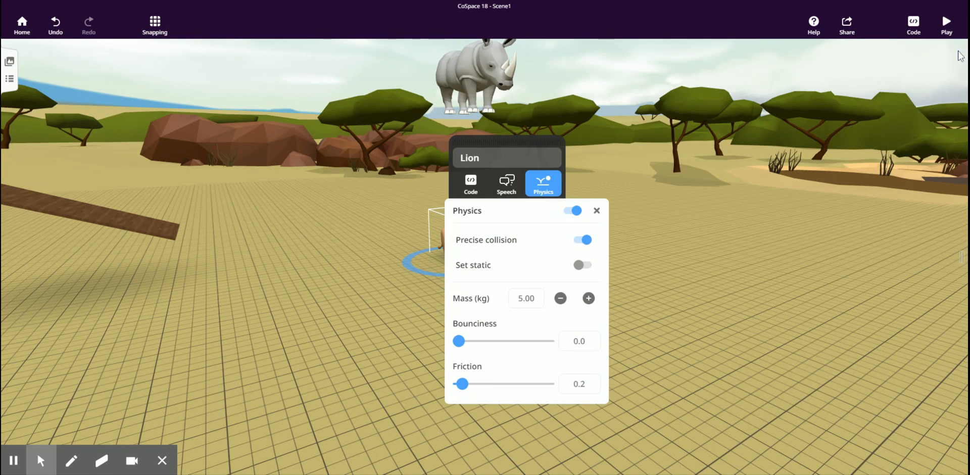
{"action": "left_click", "coordinate": [947, 21]}
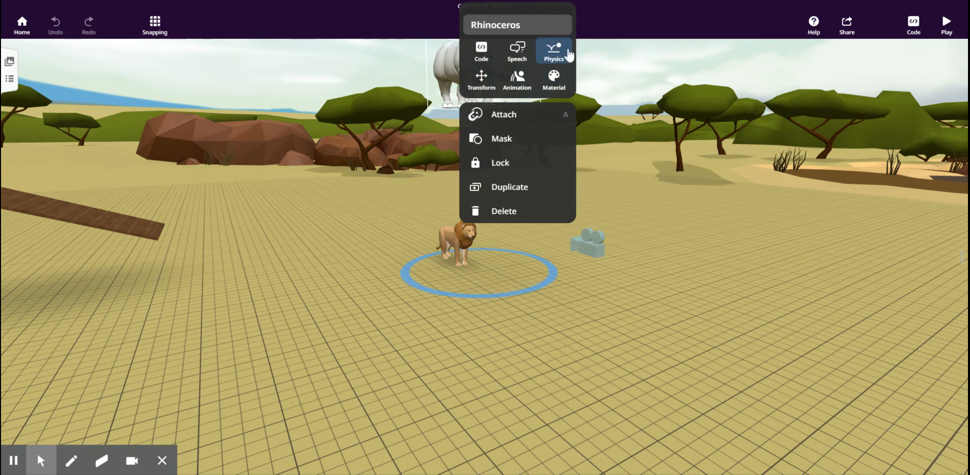
{"action": "left_click", "coordinate": [552, 51]}
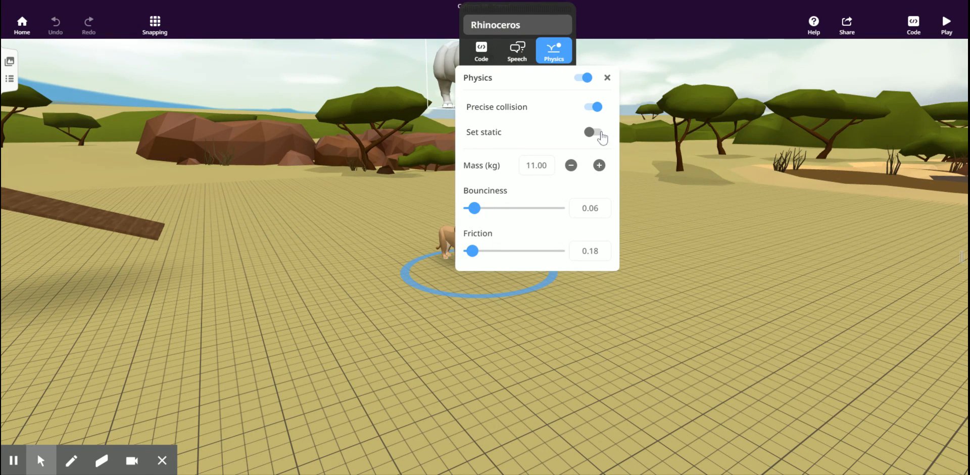
{"action": "left_click", "coordinate": [607, 77]}
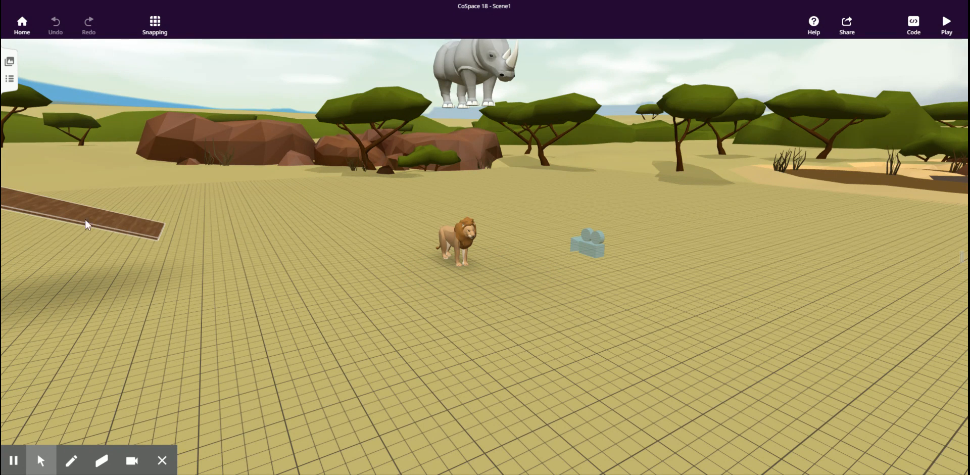
- Move the wooden board to lie just above the lion, checking its placement from above
{"action": "left_click", "coordinate": [80, 210]}
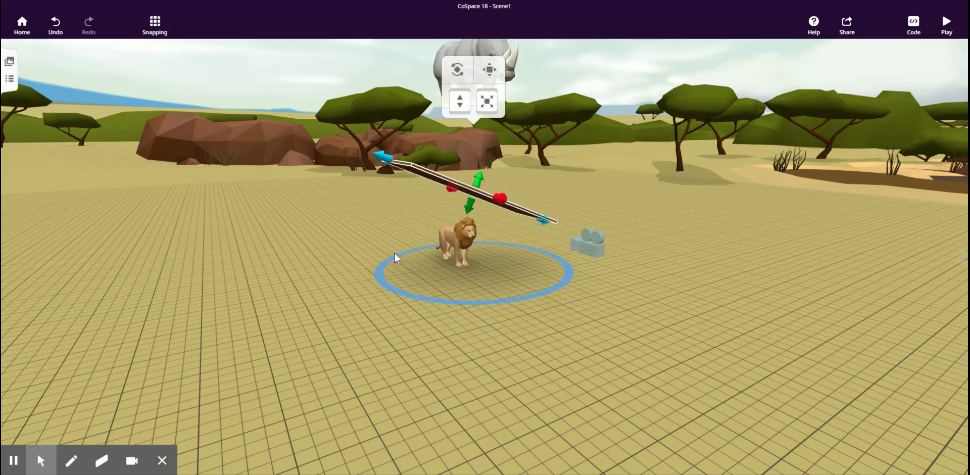
{"action": "left_click_drag", "start_coordinate": [397, 257], "coordinate": [426, 283]}
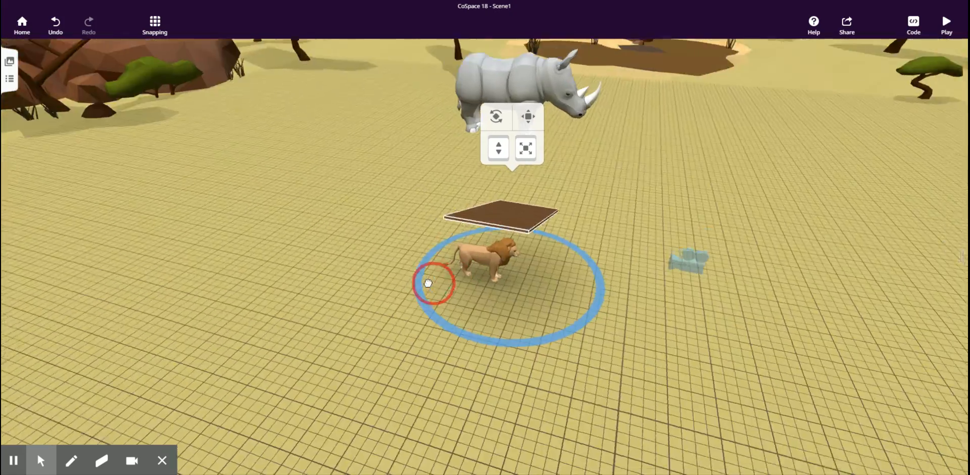
{"action": "left_click_drag", "start_coordinate": [427, 283], "coordinate": [332, 238]}
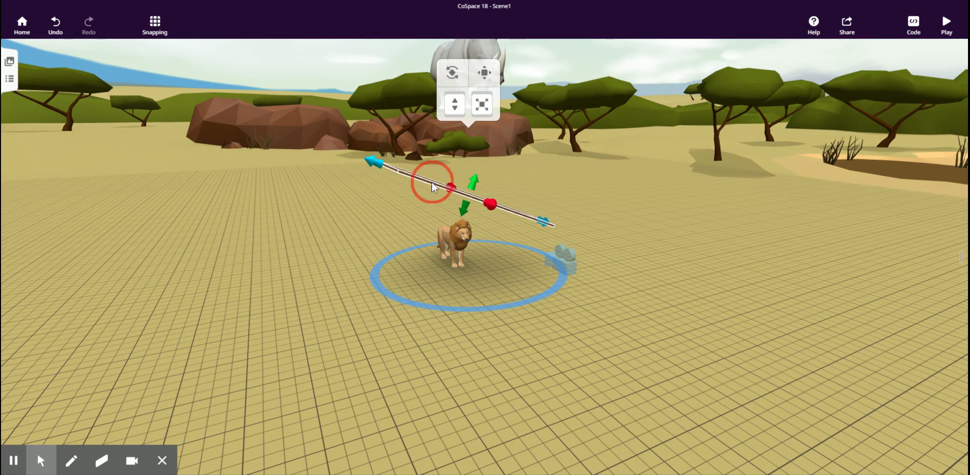
- Switch physics on for the Glass wall and set it static
{"action": "left_click", "coordinate": [525, 130]}
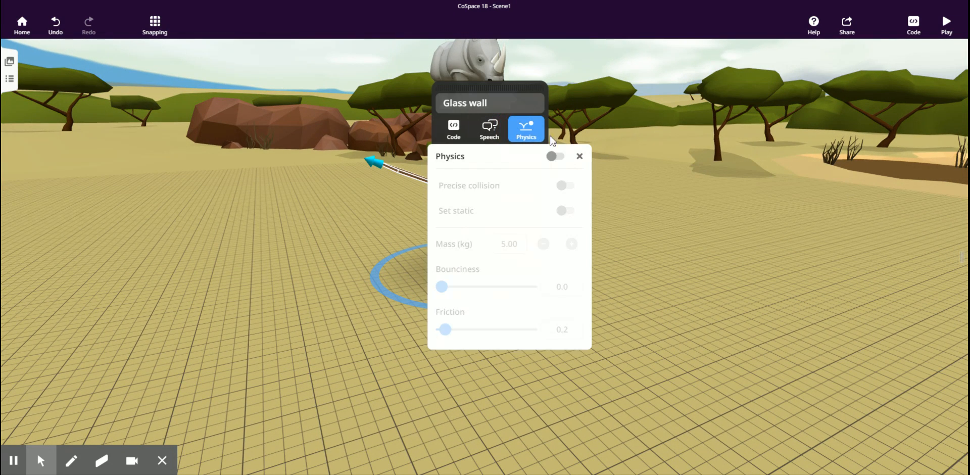
{"action": "left_click", "coordinate": [555, 156]}
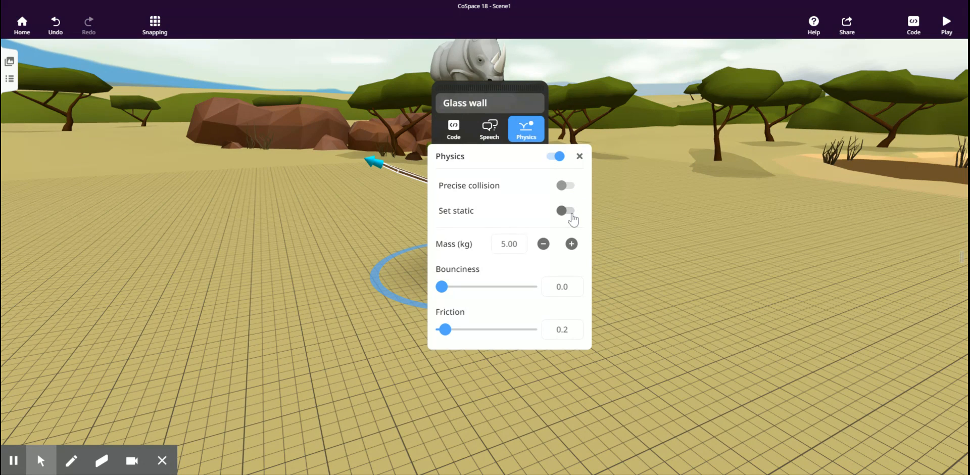
{"action": "left_click", "coordinate": [564, 210]}
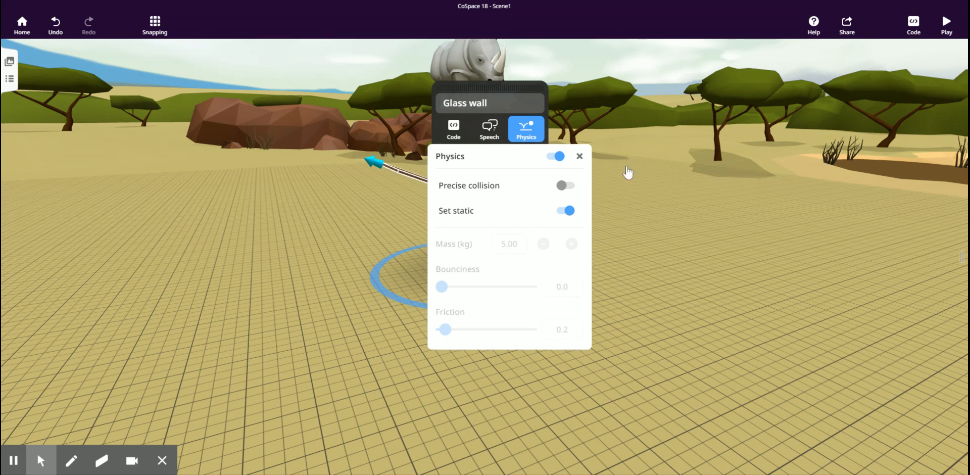
{"action": "left_click", "coordinate": [946, 21]}
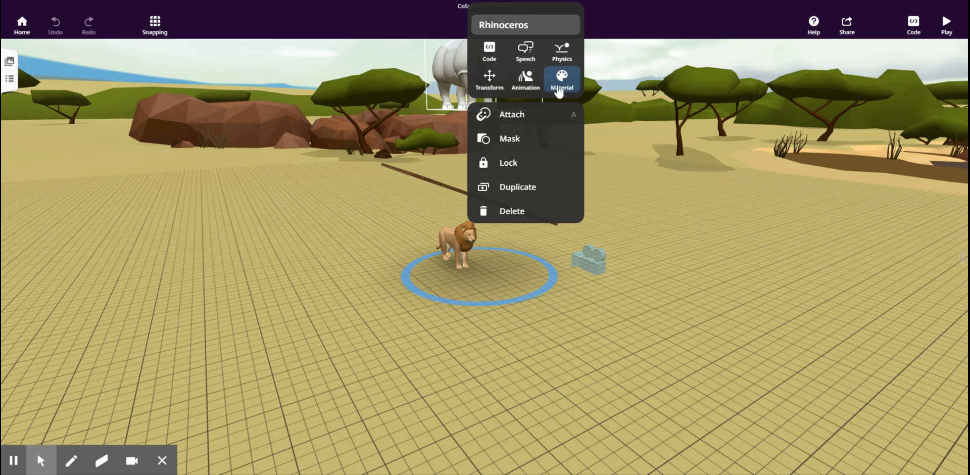
- Raise the rhinoceros's mass to 12 kg and its bounciness to about 0.84
{"action": "left_click", "coordinate": [561, 52]}
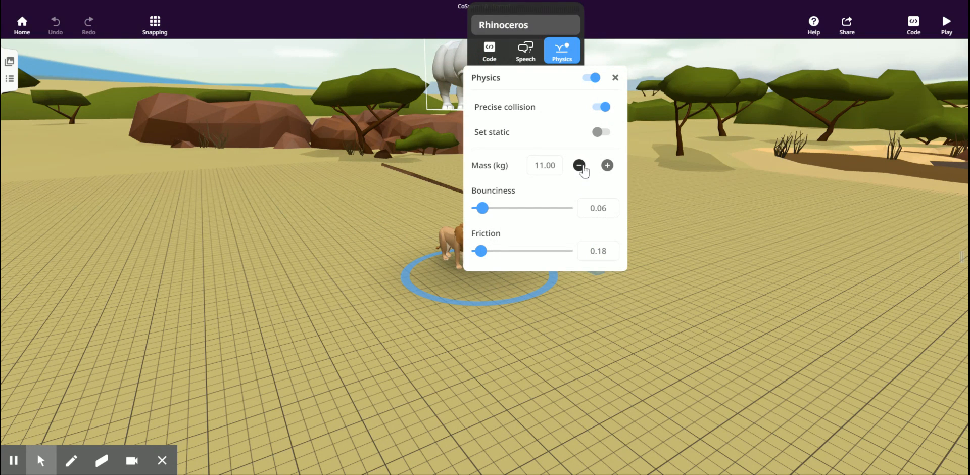
{"action": "left_click", "coordinate": [579, 165]}
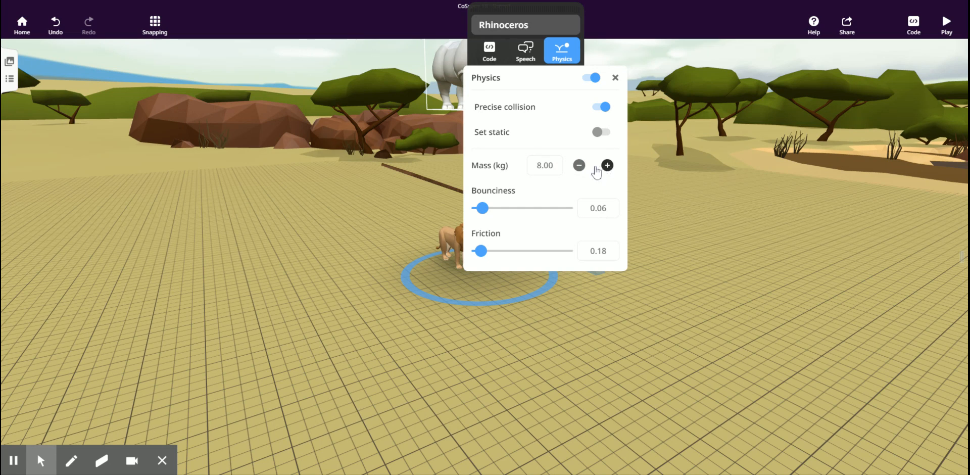
{"action": "left_click", "coordinate": [607, 165]}
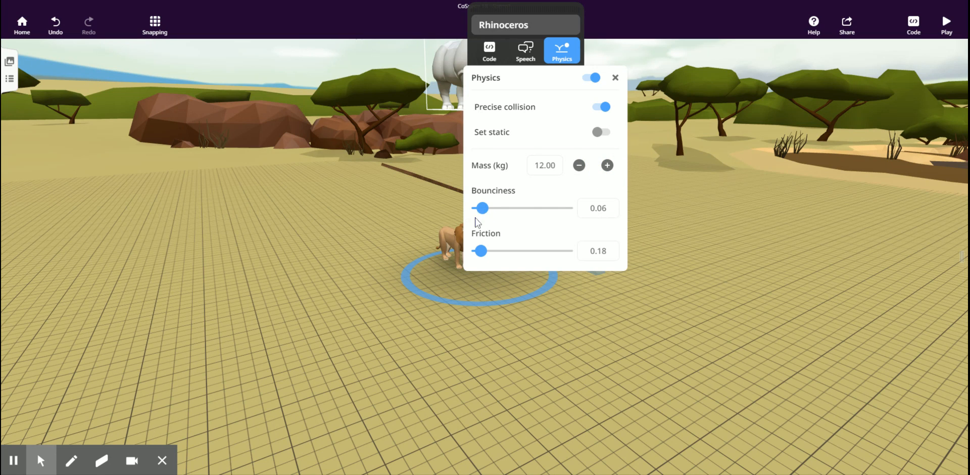
{"action": "left_click_drag", "start_coordinate": [482, 209], "coordinate": [553, 209]}
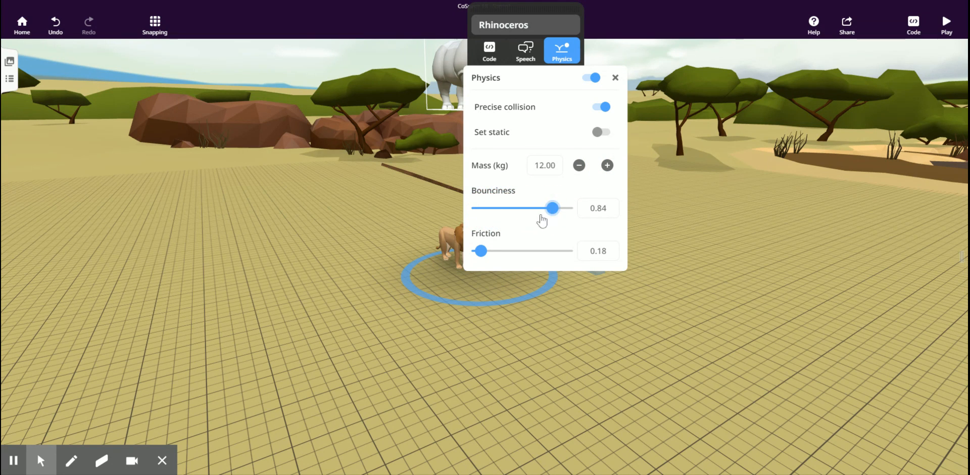
{"action": "left_click_drag", "start_coordinate": [482, 251], "coordinate": [491, 251]}
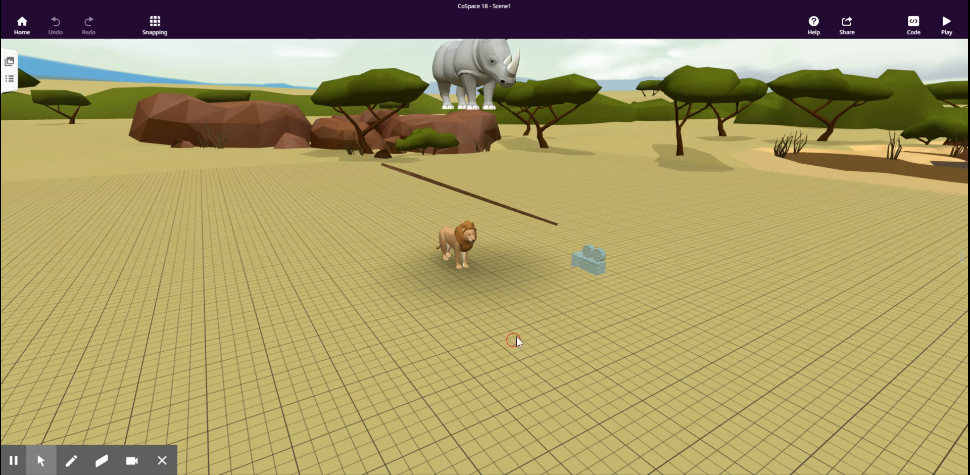
- Start a CoBlocks script and bring up the physics blocks
{"action": "left_click", "coordinate": [913, 24]}
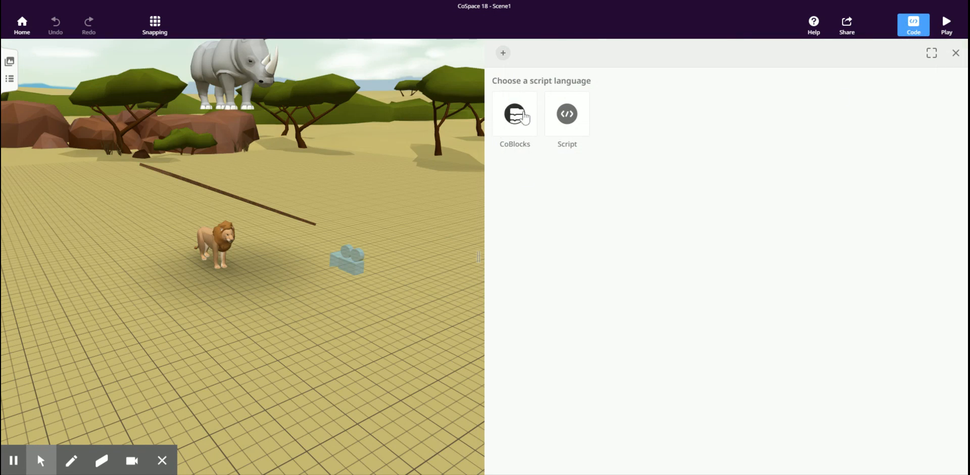
{"action": "left_click", "coordinate": [515, 115]}
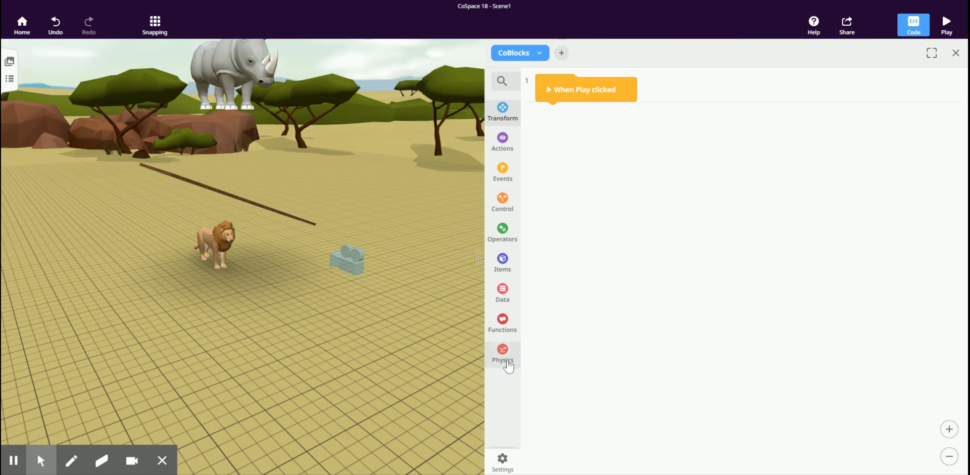
{"action": "left_click", "coordinate": [502, 356]}
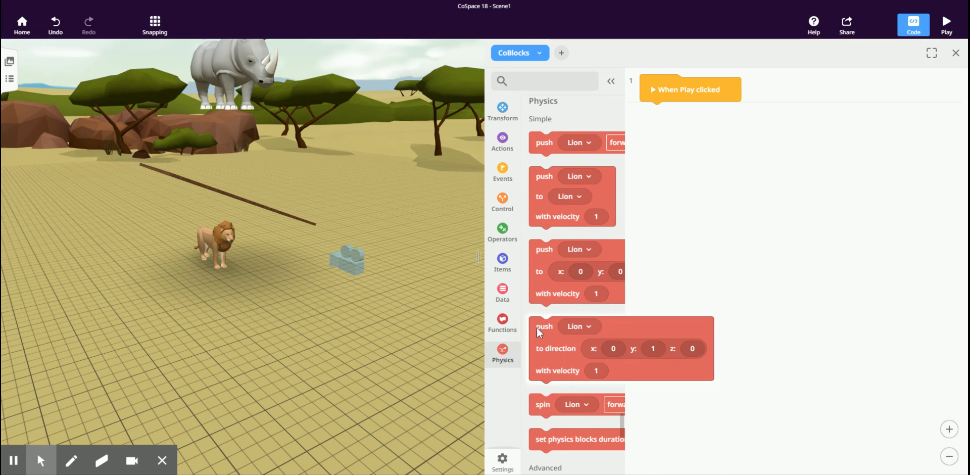
{"action": "scroll", "scroll_direction": "down", "scroll_amount": 3}
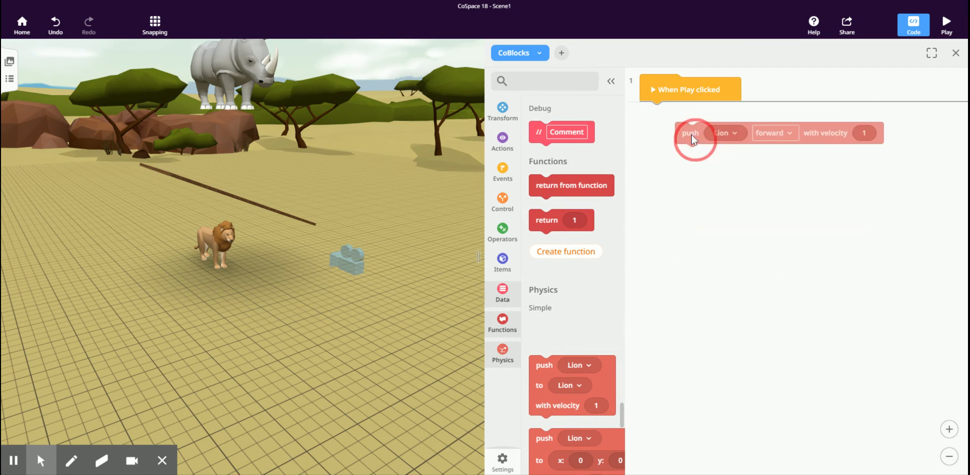
- Make the push block under When Play clicked push the lion left with velocity 10
{"action": "left_click", "coordinate": [768, 134]}
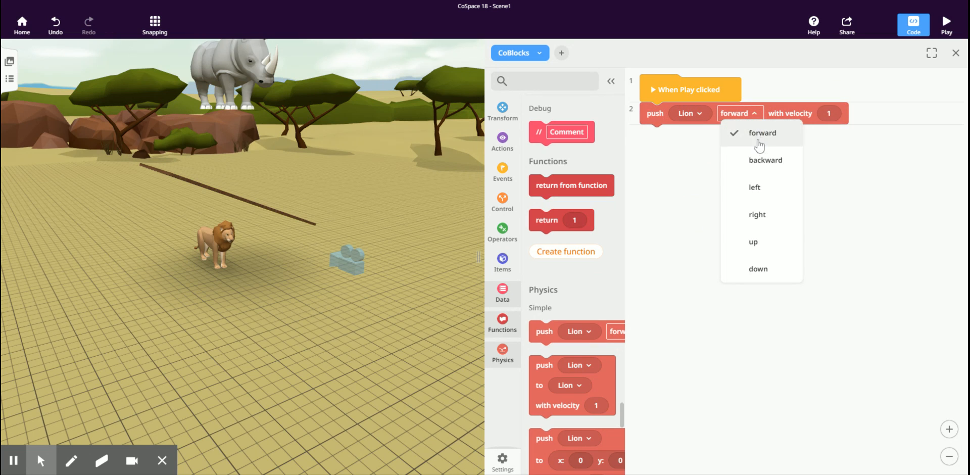
{"action": "left_click", "coordinate": [754, 187]}
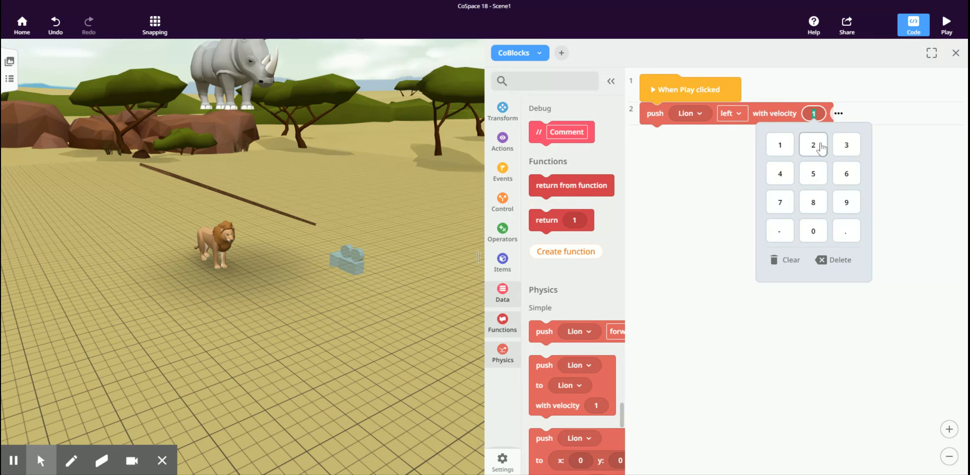
{"action": "left_click", "coordinate": [813, 231]}
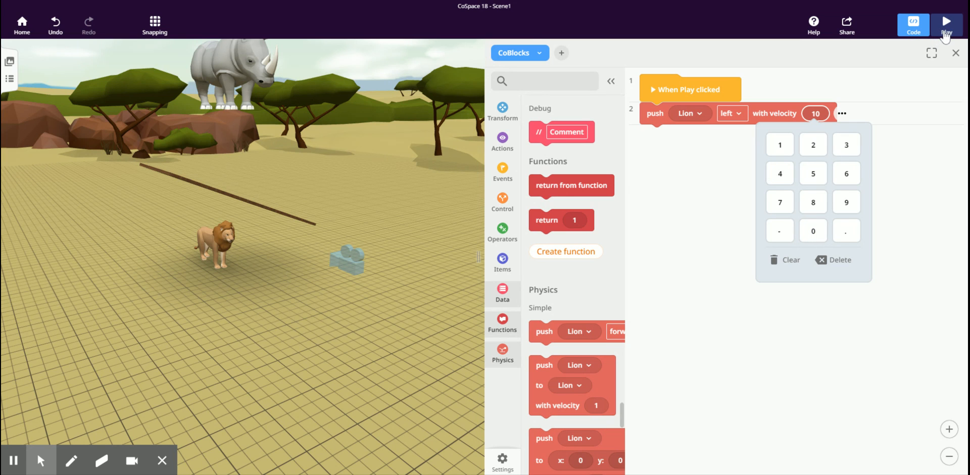
{"action": "left_click", "coordinate": [946, 24]}
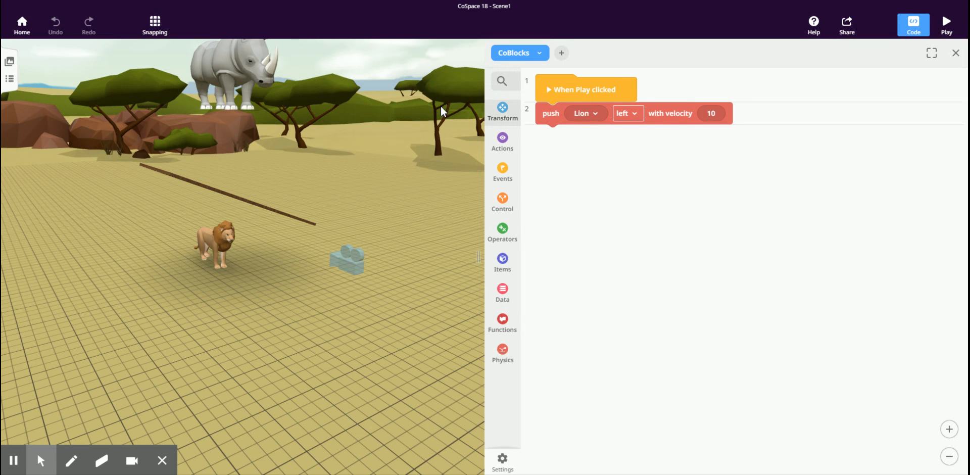
- Add a 'set physics speed to 0.1' block right after the play event
{"action": "left_click", "coordinate": [503, 353]}
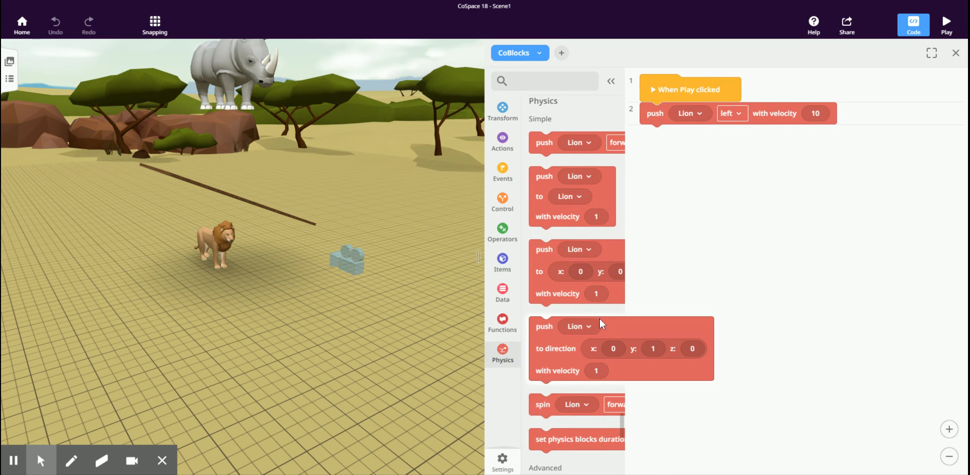
{"action": "scroll", "scroll_direction": "down", "scroll_amount": 3}
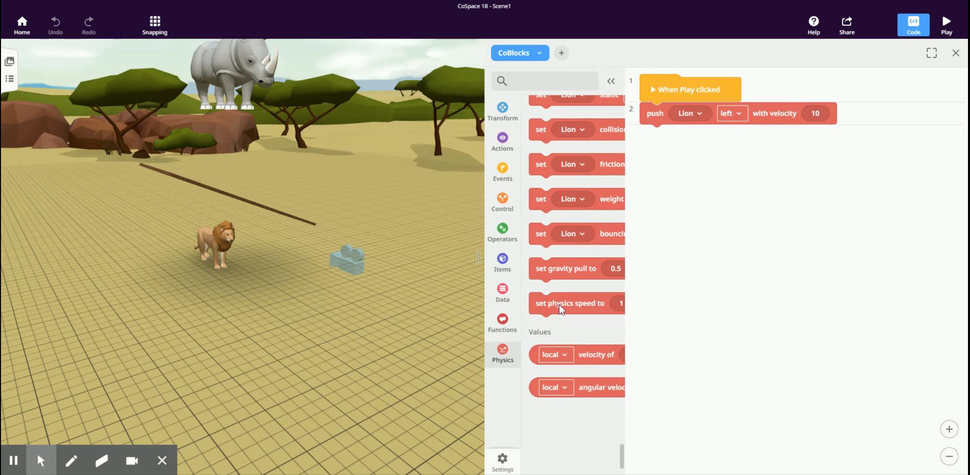
{"action": "left_click_drag", "start_coordinate": [569, 303], "coordinate": [675, 113]}
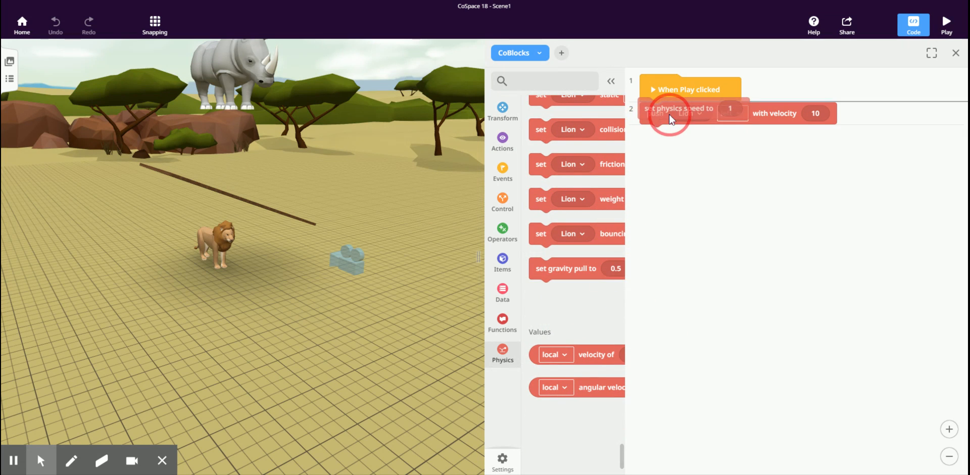
{"action": "left_click", "coordinate": [732, 113]}
{"action": "type", "text": "0.1"}
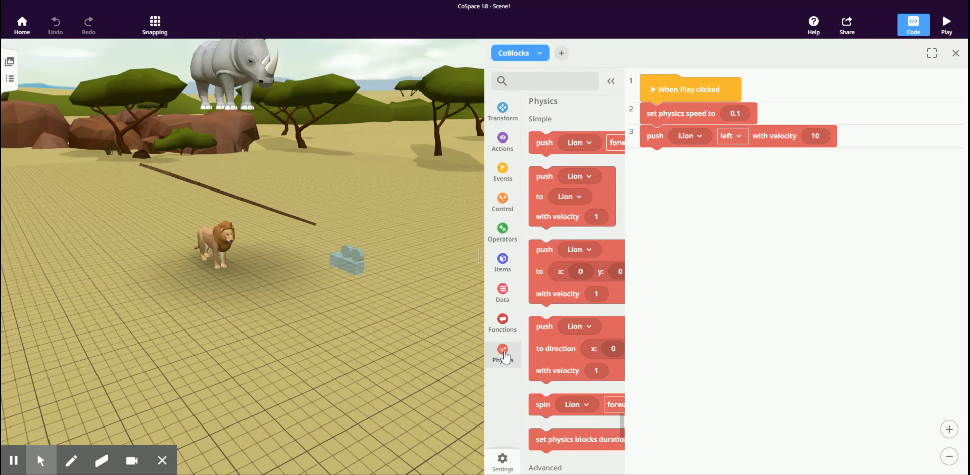
- Insert a 'set gravity pull to 0' block between the physics speed and the lion push
{"action": "scroll", "scroll_direction": "down", "scroll_amount": 3}
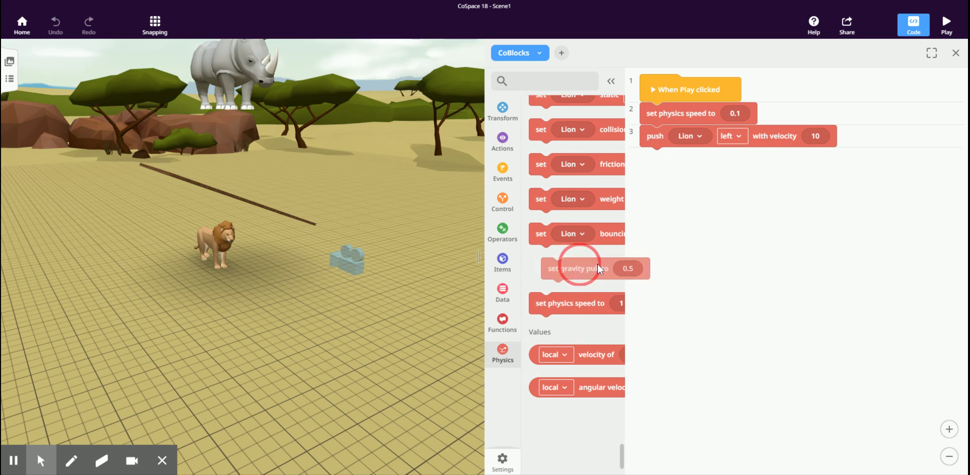
{"action": "left_click_drag", "start_coordinate": [578, 268], "coordinate": [677, 132]}
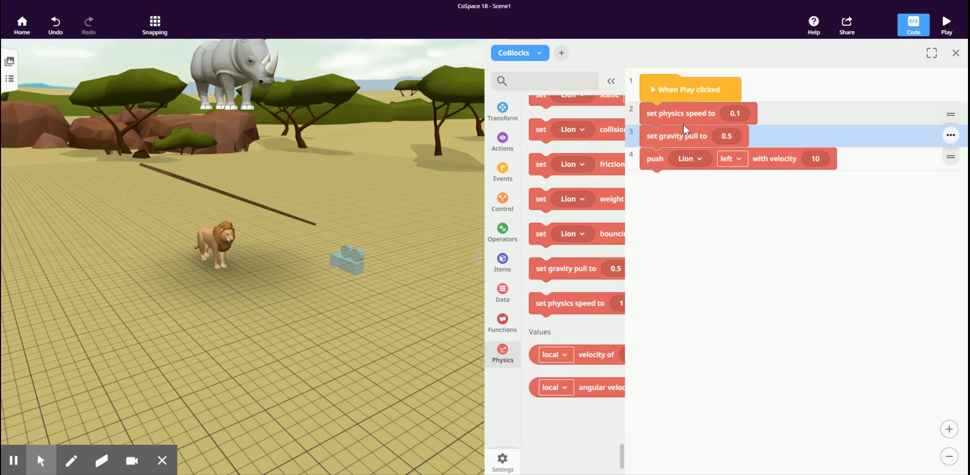
{"action": "mouse_move", "coordinate": [726, 144]}
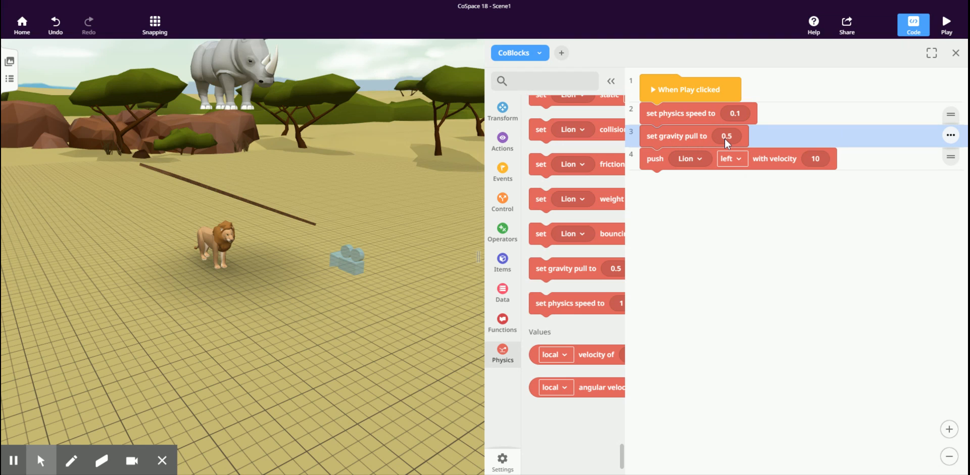
{"action": "mouse_move", "coordinate": [725, 144]}
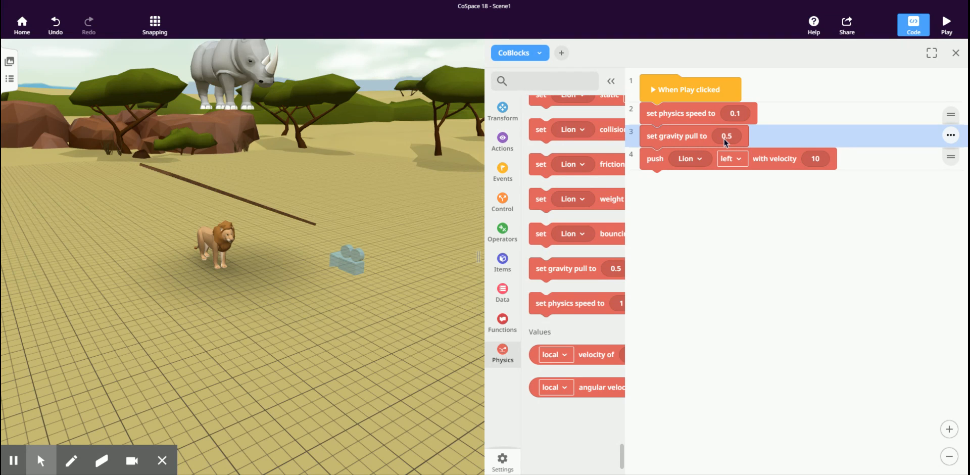
{"action": "left_click", "coordinate": [726, 136]}
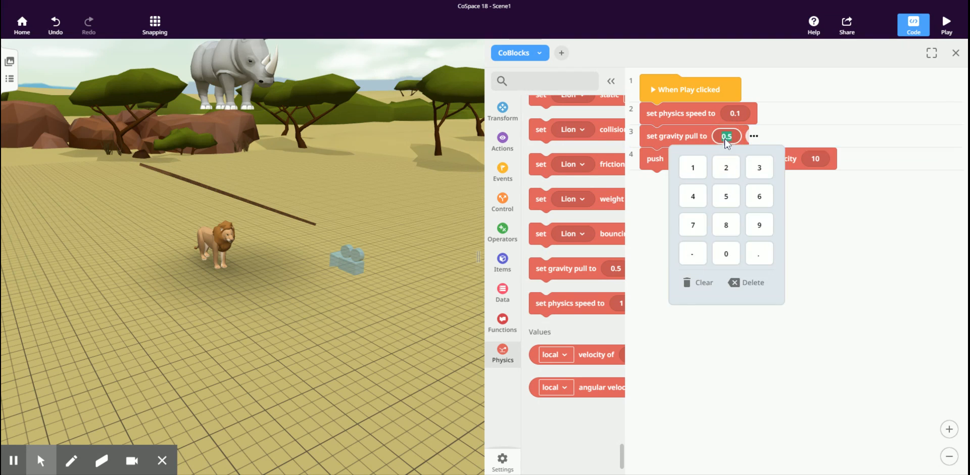
{"action": "left_click", "coordinate": [726, 254]}
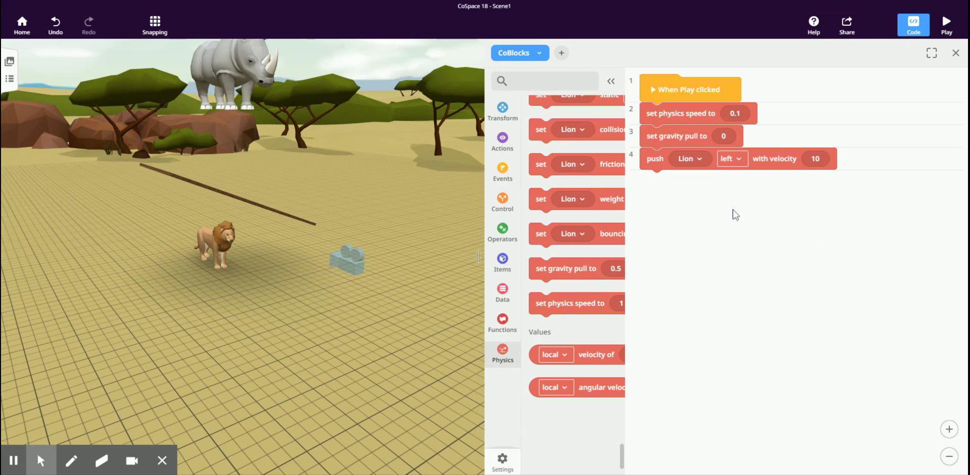
{"action": "mouse_move", "coordinate": [726, 190]}
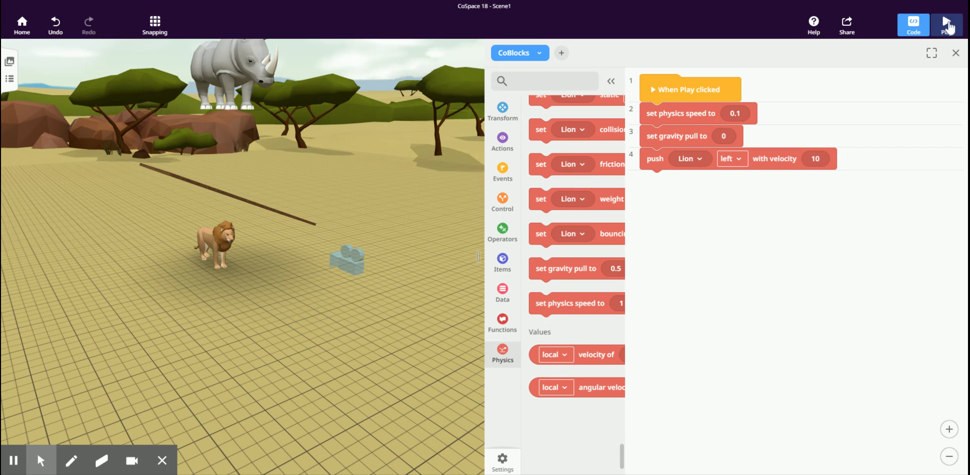
- Run the scene and watch the lion float left in slow motion
{"action": "left_click", "coordinate": [949, 25]}
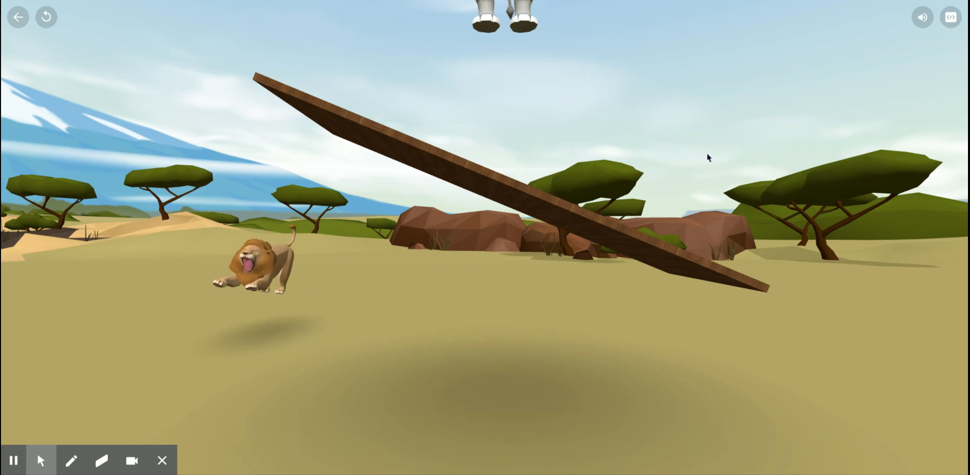
{"action": "left_click", "coordinate": [18, 18]}
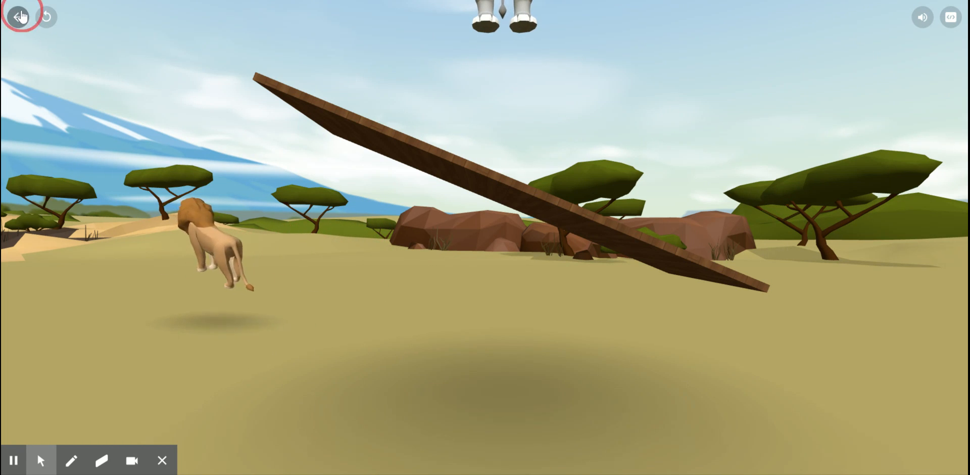
- Stop the test run and return to the editor showing the lion's slow-motion push script
{"action": "left_click", "coordinate": [18, 17]}
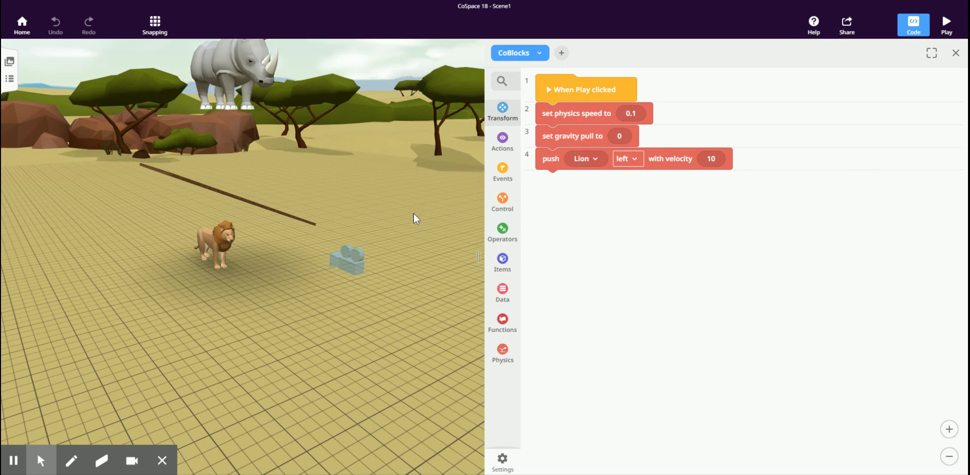
{"action": "mouse_move", "coordinate": [194, 302]}
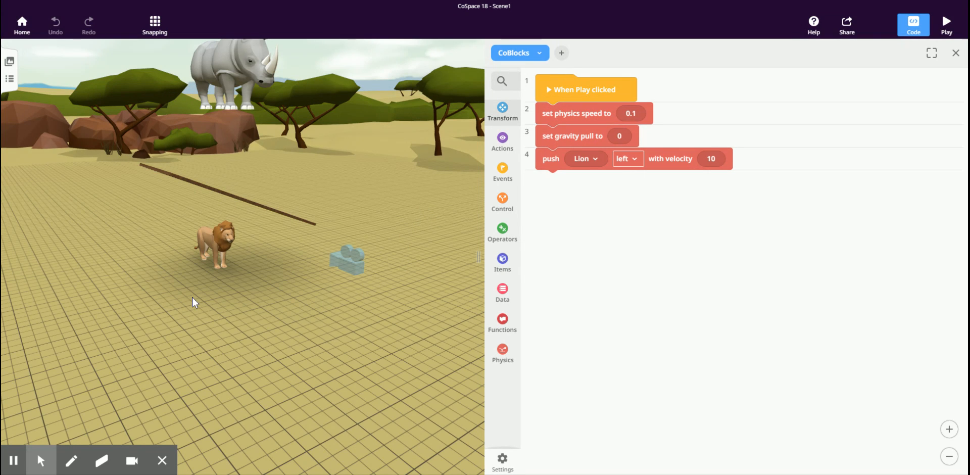
{"action": "mouse_move", "coordinate": [407, 275]}
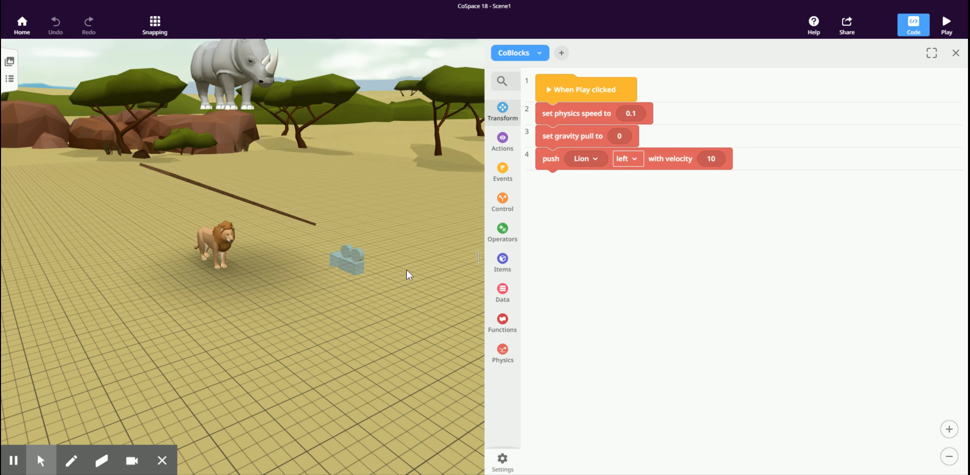